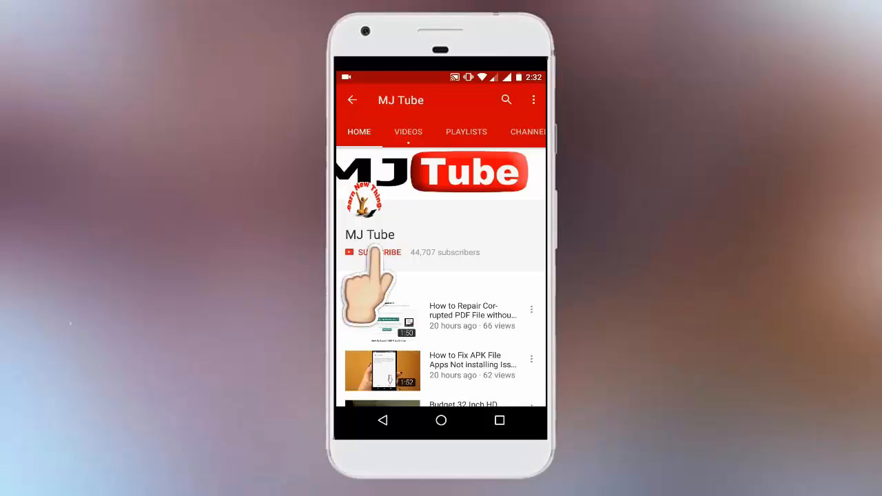
View Microsoft Launcher in the Play Store and return to the home screen with its icon
click(371, 252)
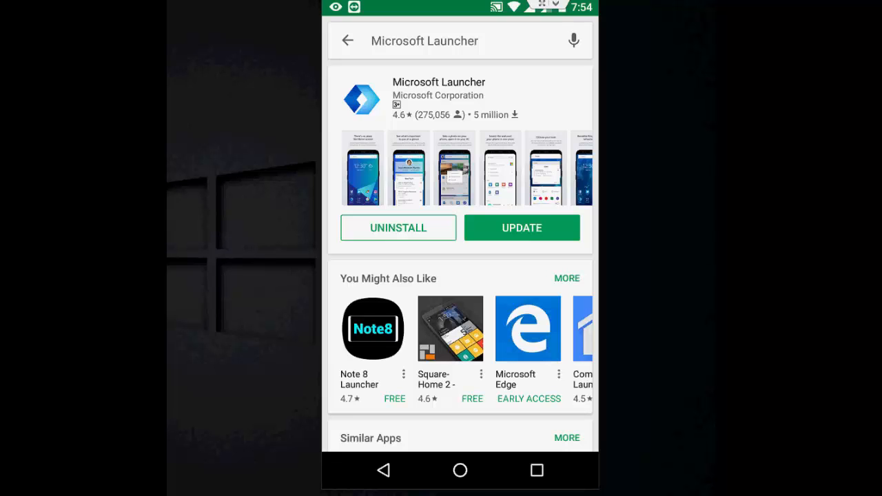
click(460, 470)
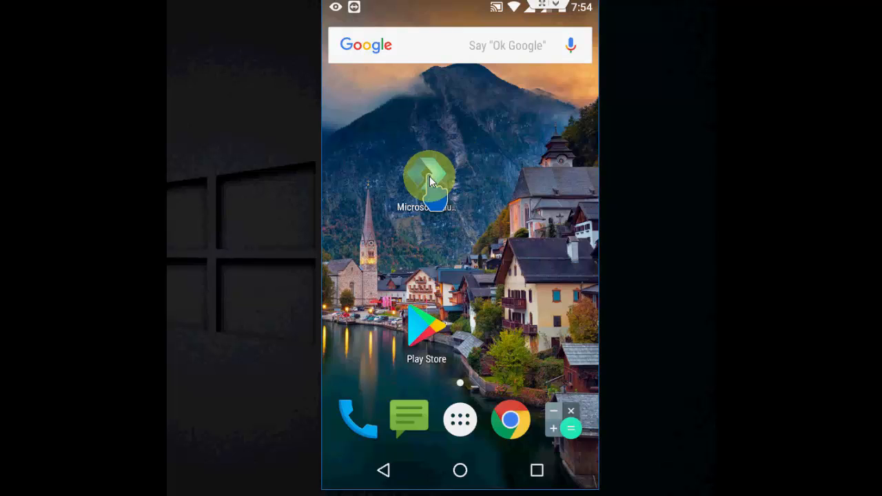
Launch Microsoft Launcher and answer the 'Set as default' prompt so it runs as home screen
click(427, 179)
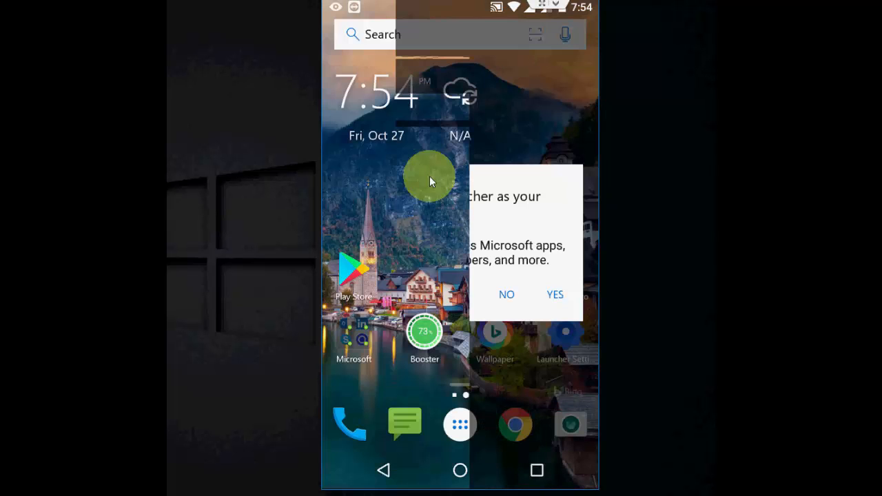
mouse_move(579, 135)
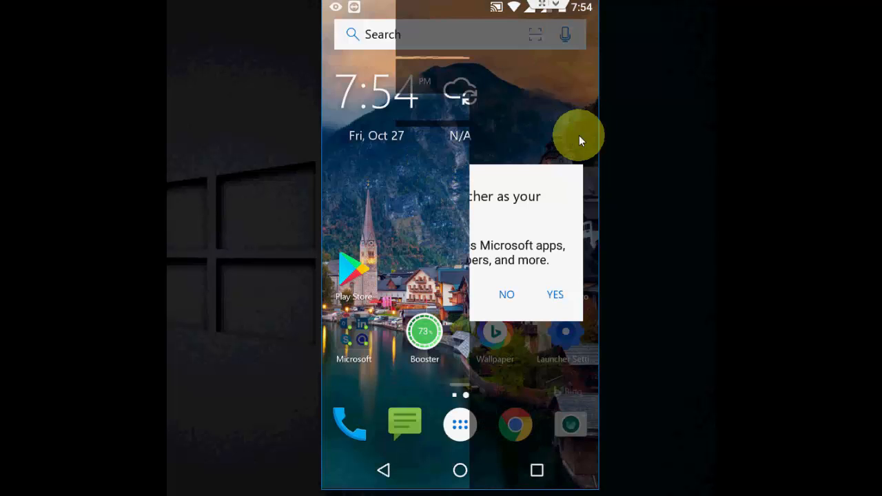
click(507, 294)
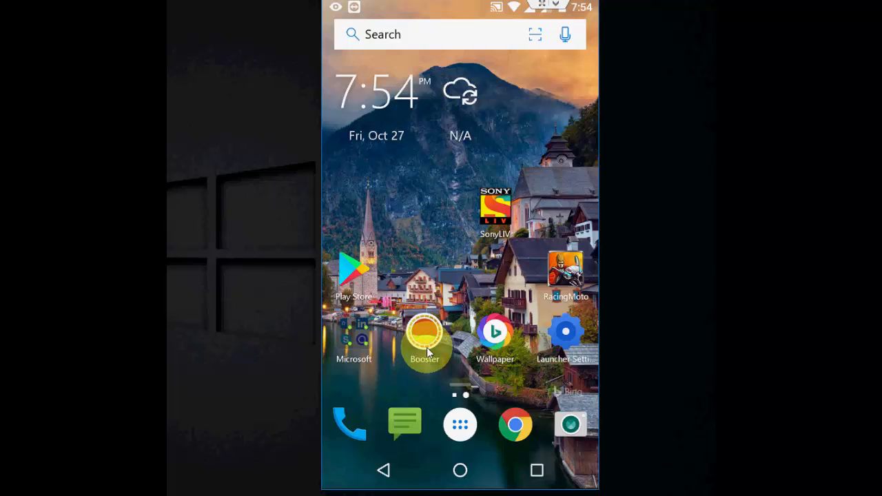
Run the Booster from the home screen, leaving the autumn waterfall wallpaper shown
click(425, 335)
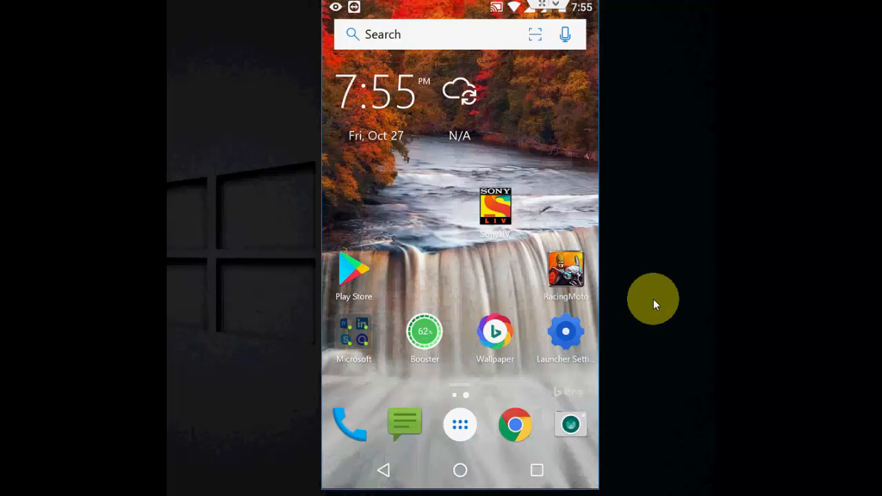
mouse_move(494, 335)
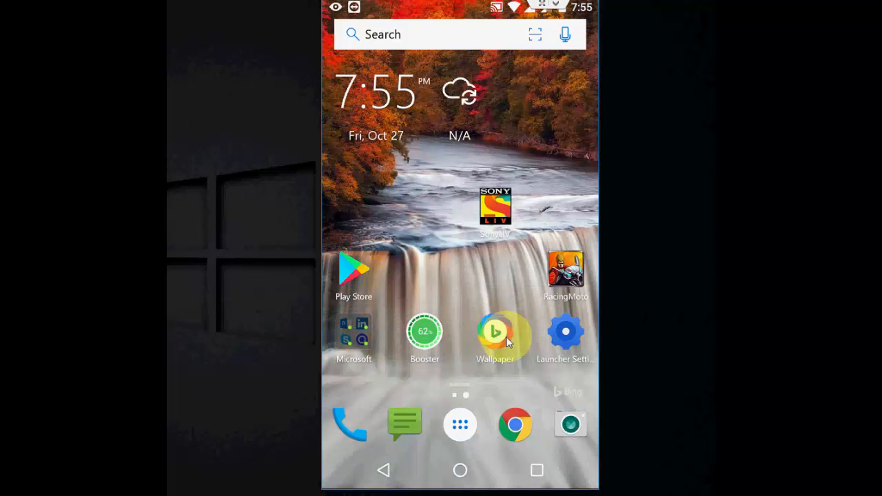
Load the next Bing wallpaper, replacing the waterfall with the camouflaged owl
click(494, 331)
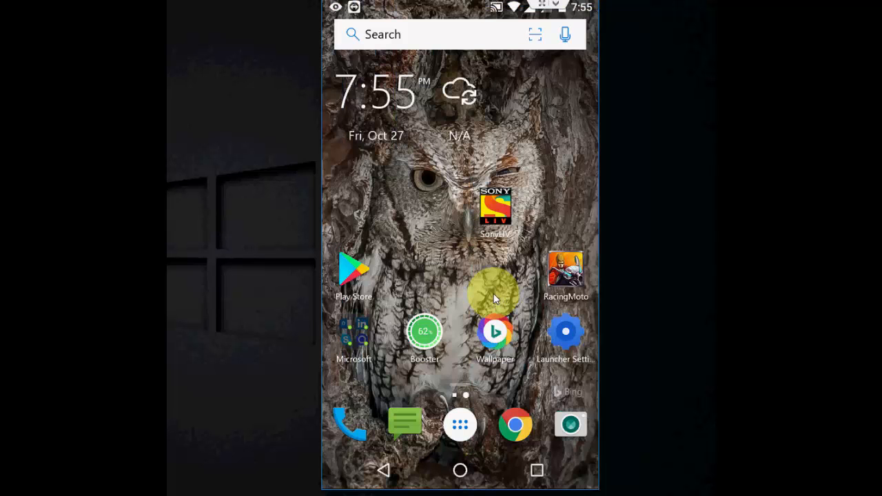
drag(495, 296, 460, 424)
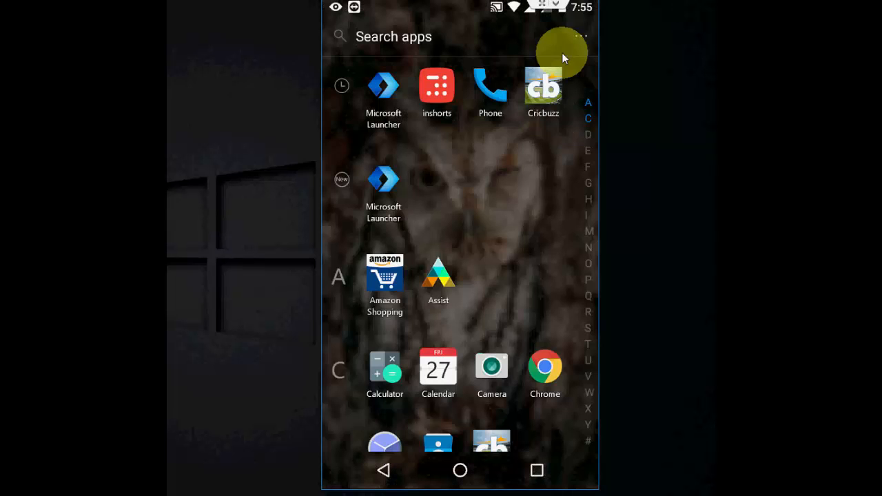
mouse_move(581, 36)
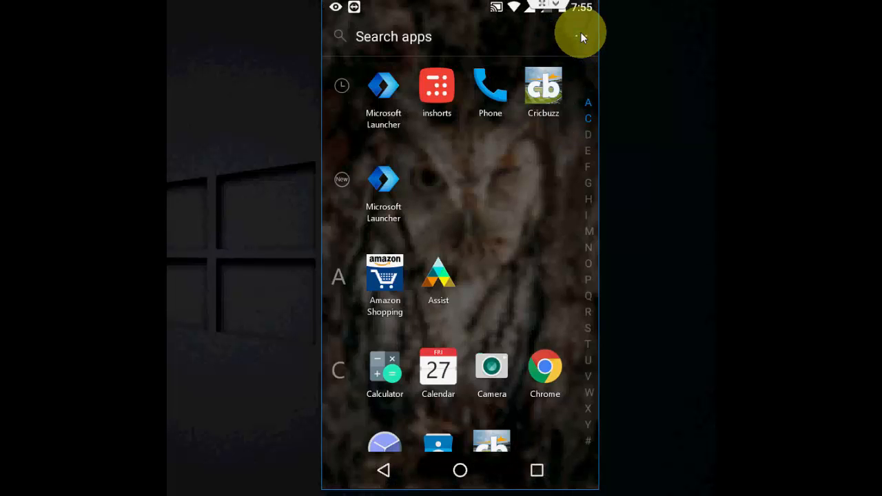
click(581, 36)
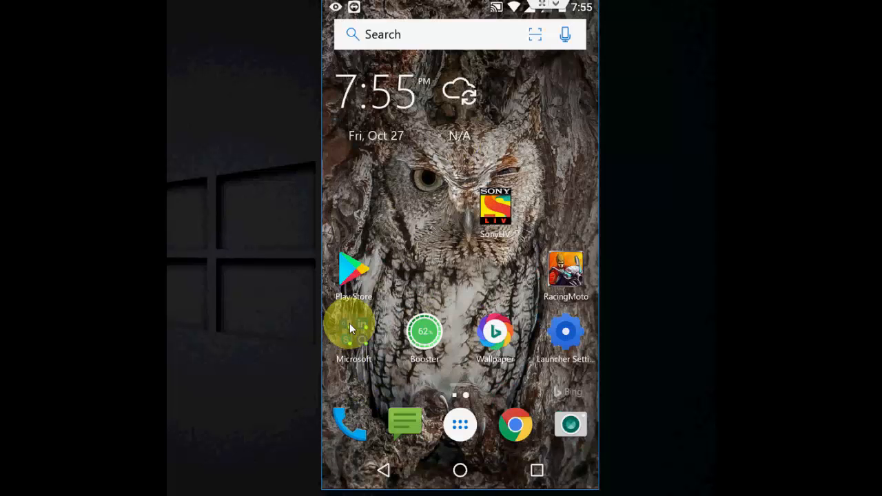
Show the Microsoft folder contents: Outlook, LinkedIn, Skype, OneNote, Word, Excel and more
click(353, 331)
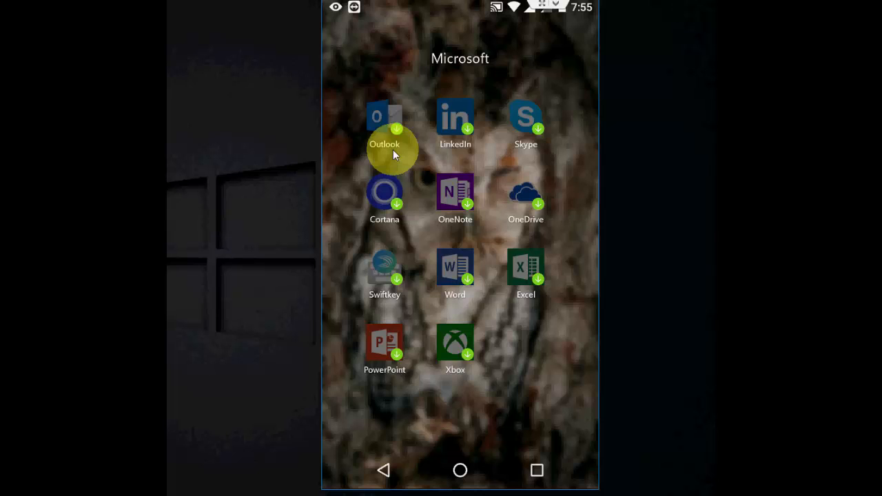
mouse_move(386, 304)
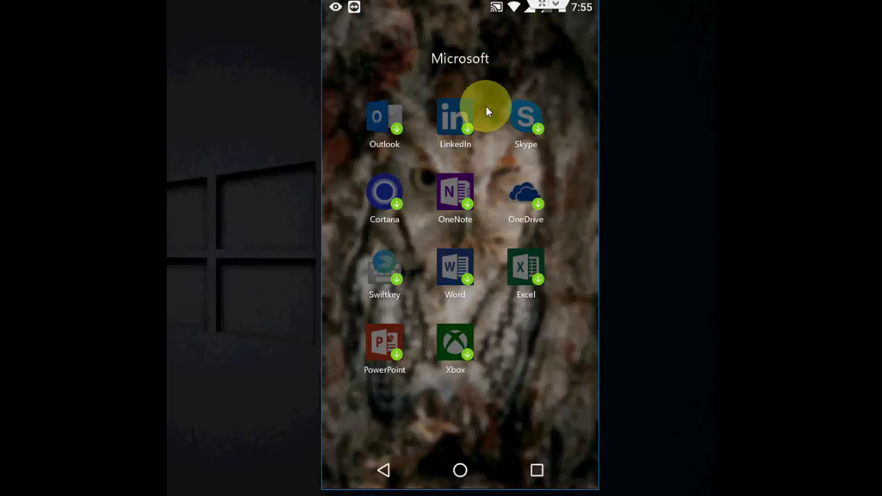
mouse_move(407, 195)
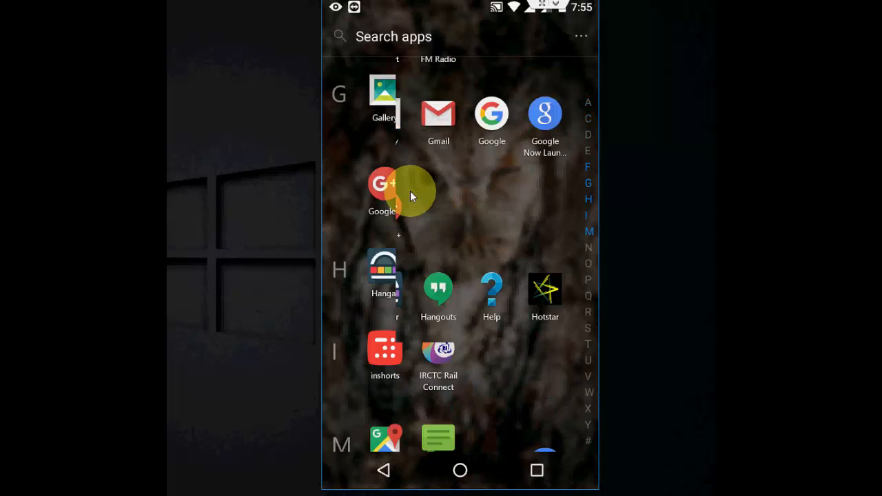
Browse the app drawer and search the app list for 'w' before returning home
scroll(down, 3)
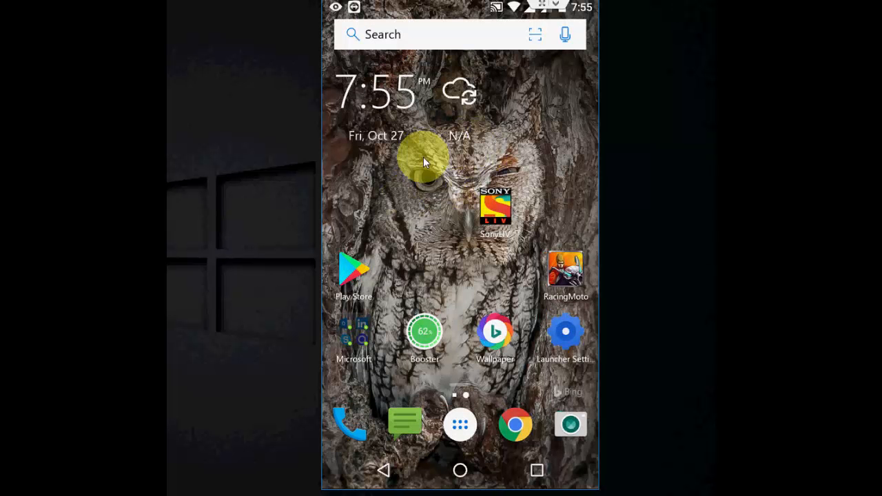
mouse_move(454, 66)
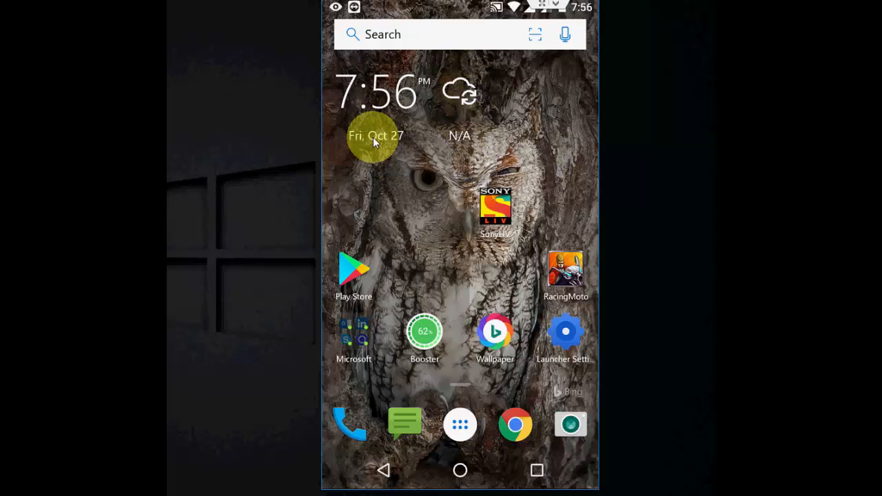
click(460, 424)
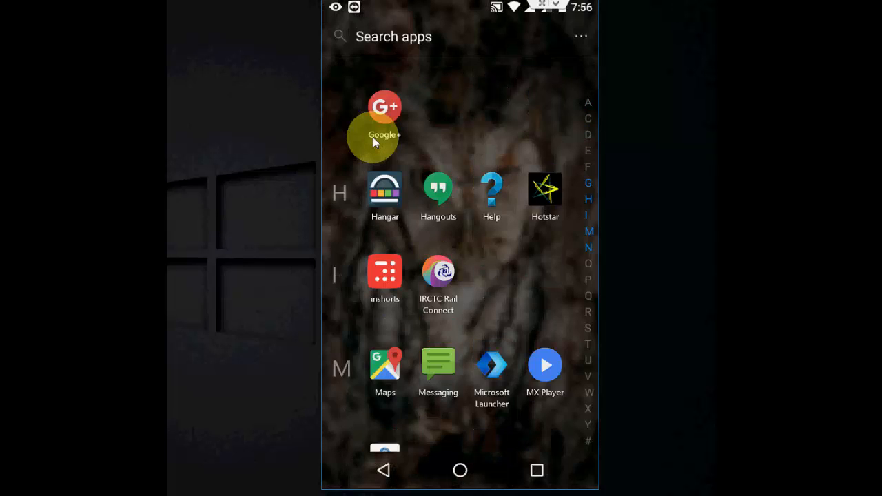
scroll(down, 3)
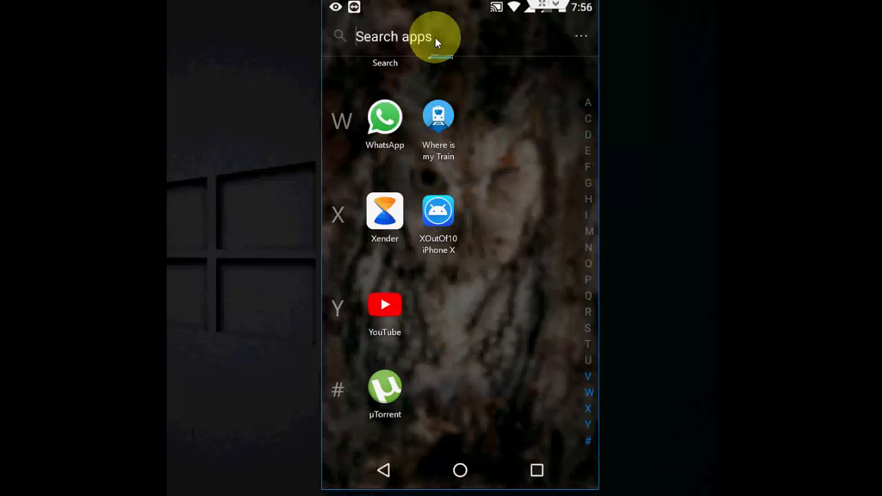
click(392, 36)
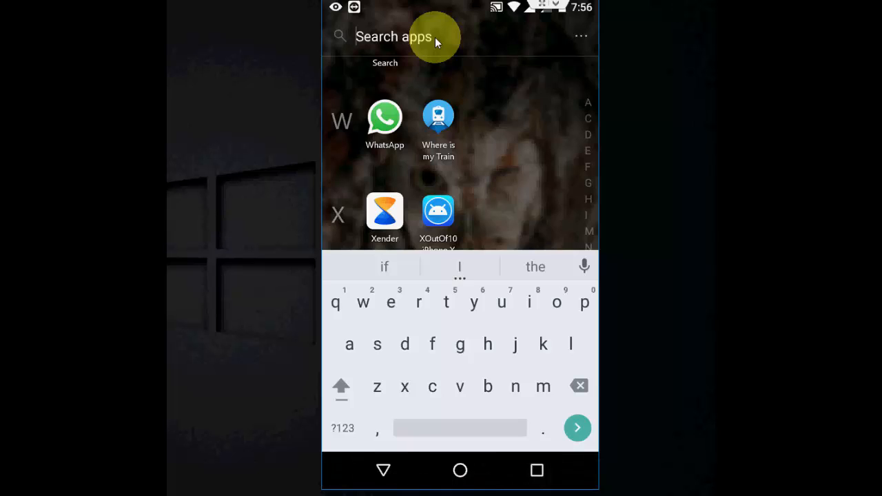
text(w)
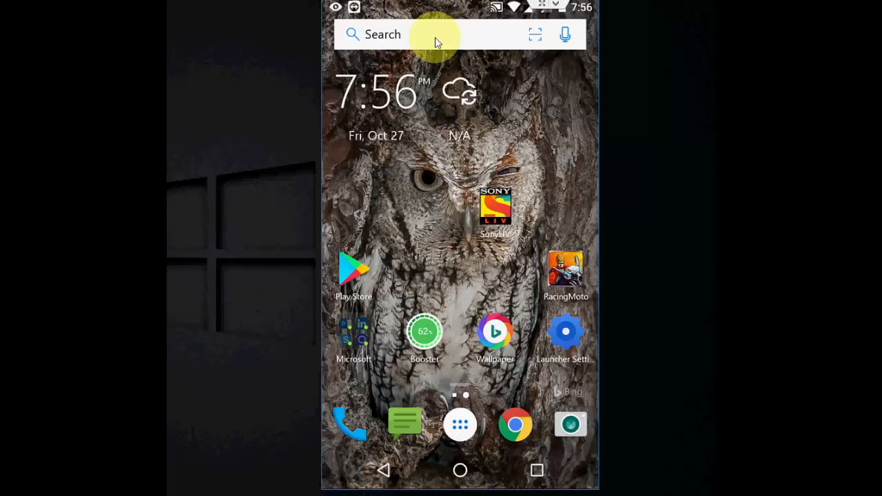
mouse_move(560, 337)
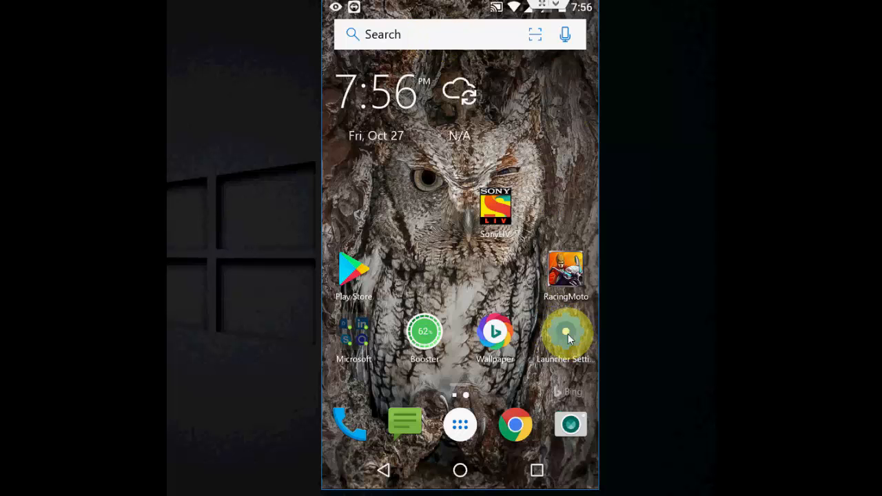
click(564, 332)
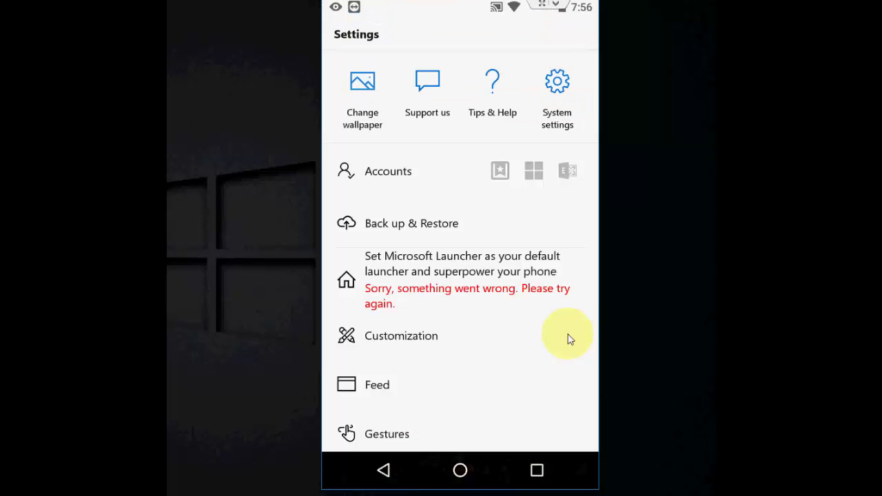
mouse_move(396, 231)
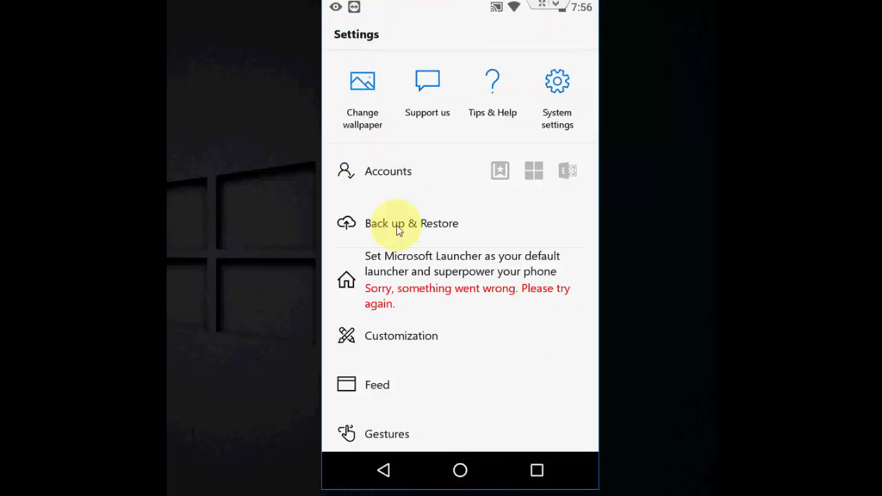
mouse_move(402, 341)
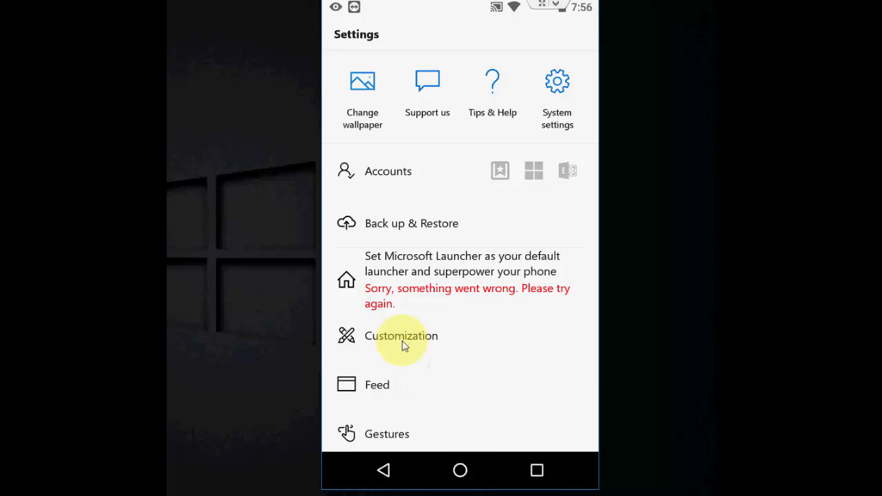
click(401, 336)
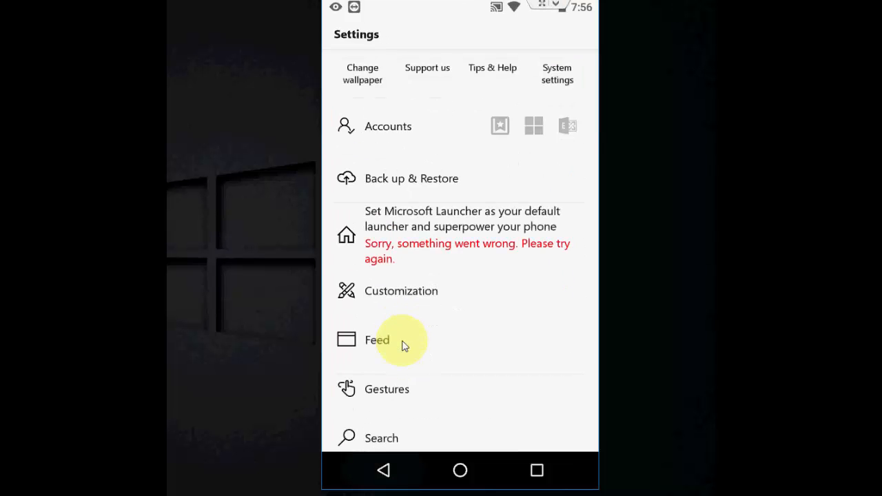
click(386, 388)
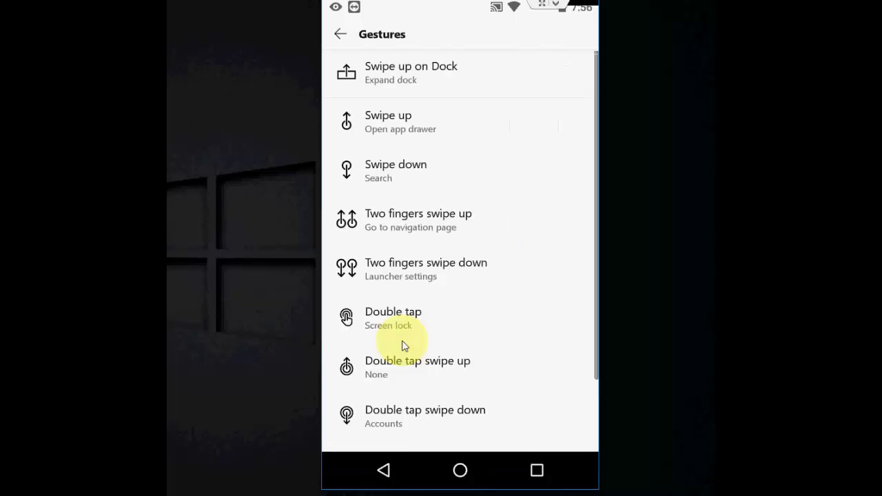
scroll(down, 3)
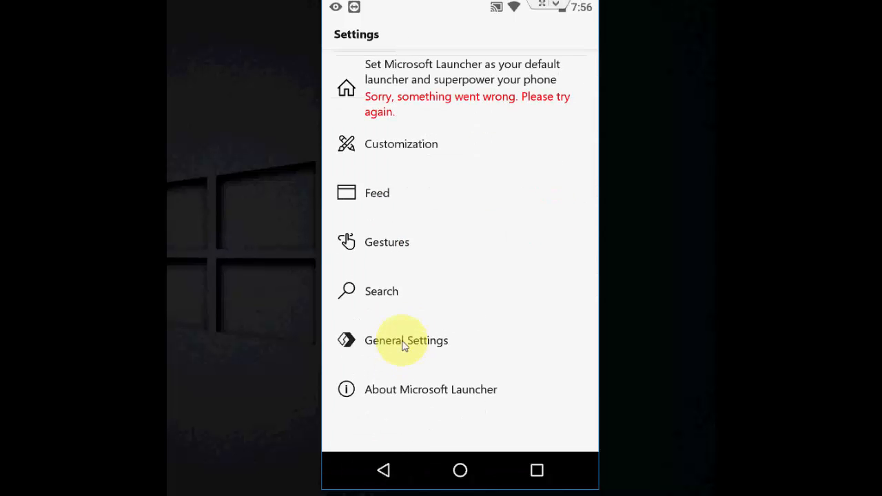
click(405, 339)
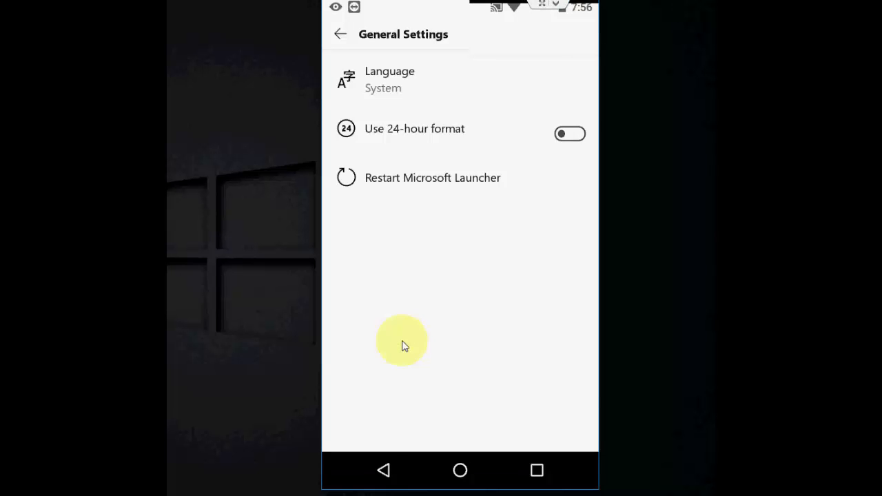
click(339, 33)
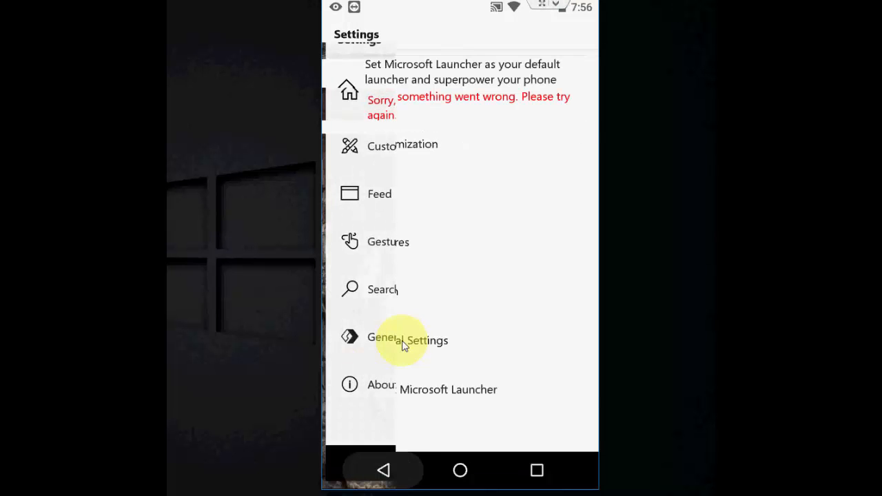
click(461, 469)
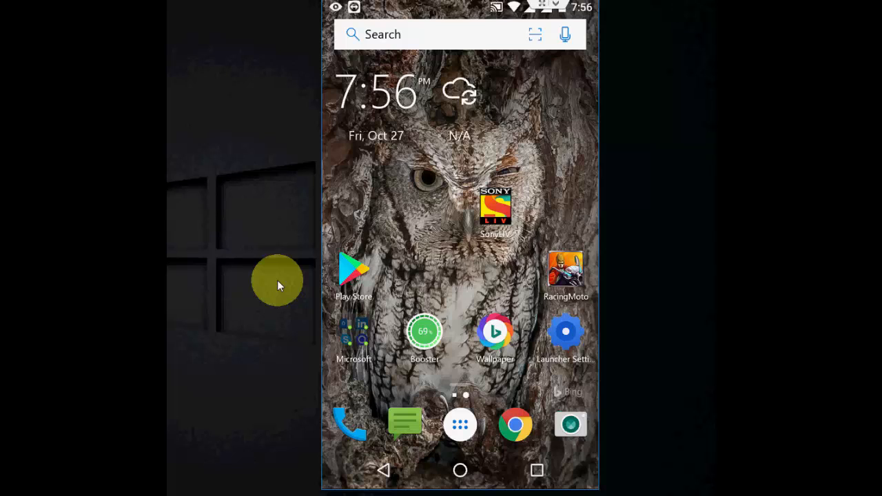